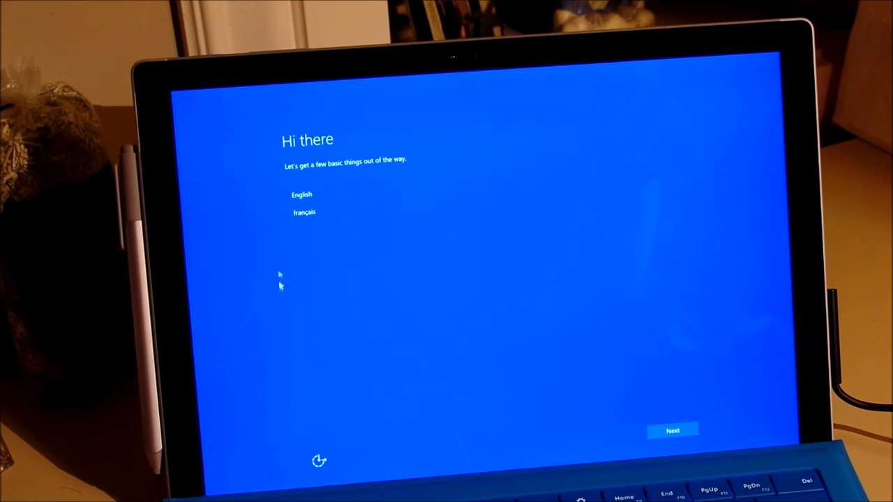
# Choose English with United States region and (UTC-07:00) Mountain Time (US & Canada)
pyautogui.click(295, 194)
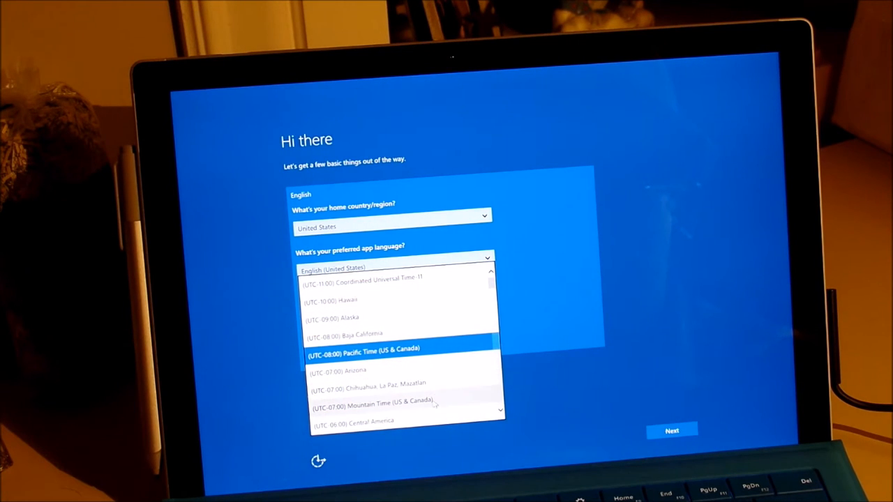
pyautogui.click(372, 407)
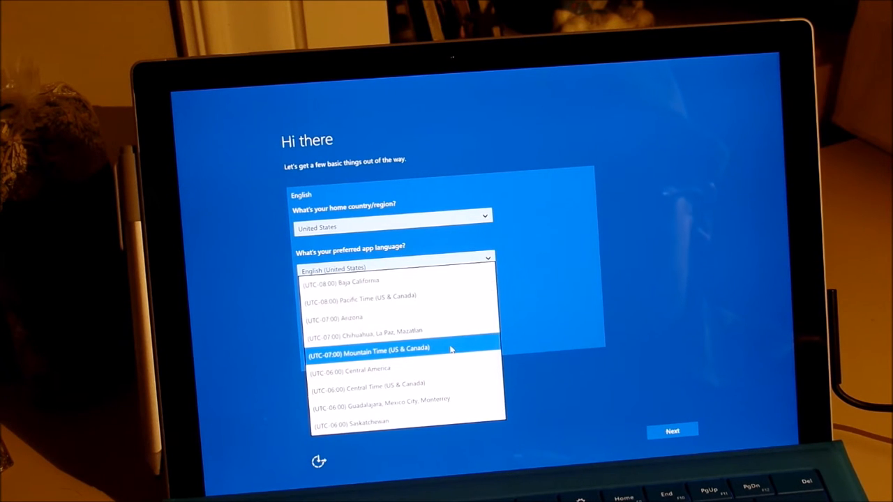
pyautogui.click(394, 350)
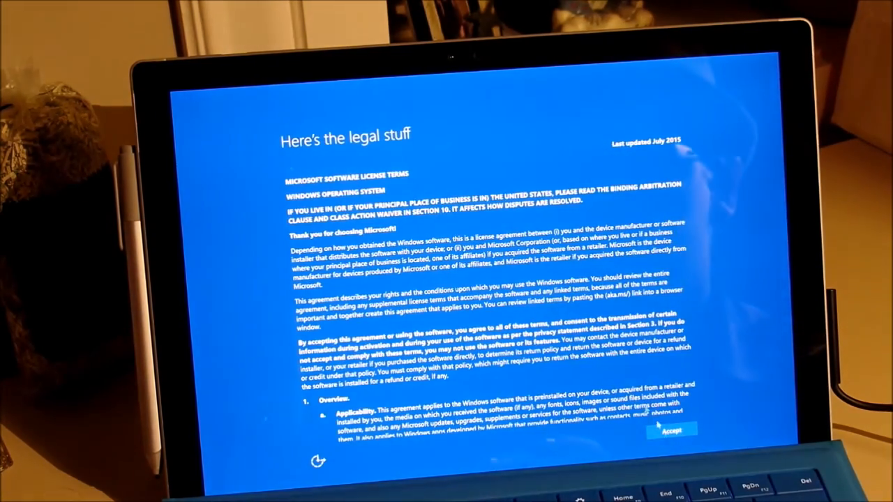
# Scroll through the Microsoft software license terms to review them
pyautogui.scroll(-3)
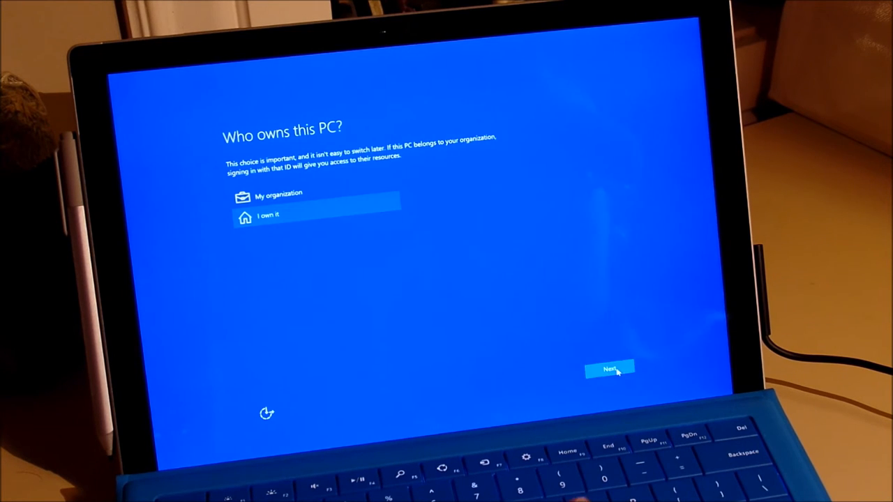
# Mark the PC as personally owned with "I own it"
pyautogui.click(609, 366)
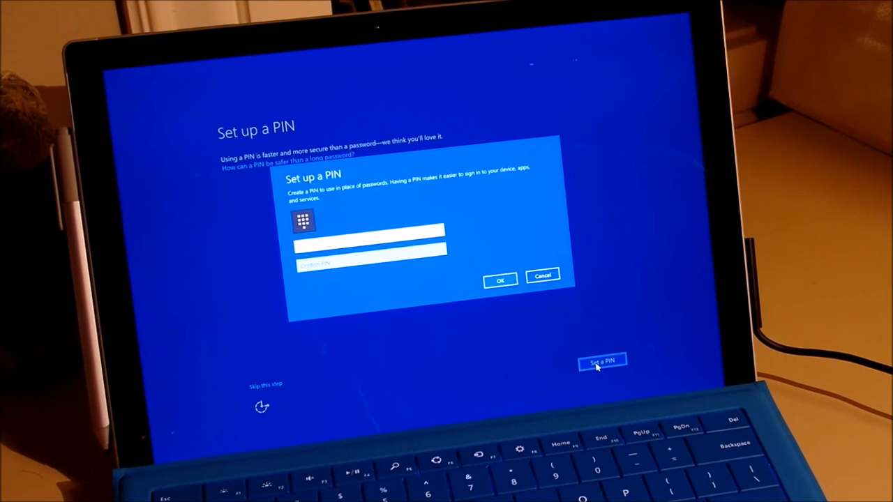
# Confirm the new PIN so setup proceeds to the Just a moment screen
pyautogui.click(500, 277)
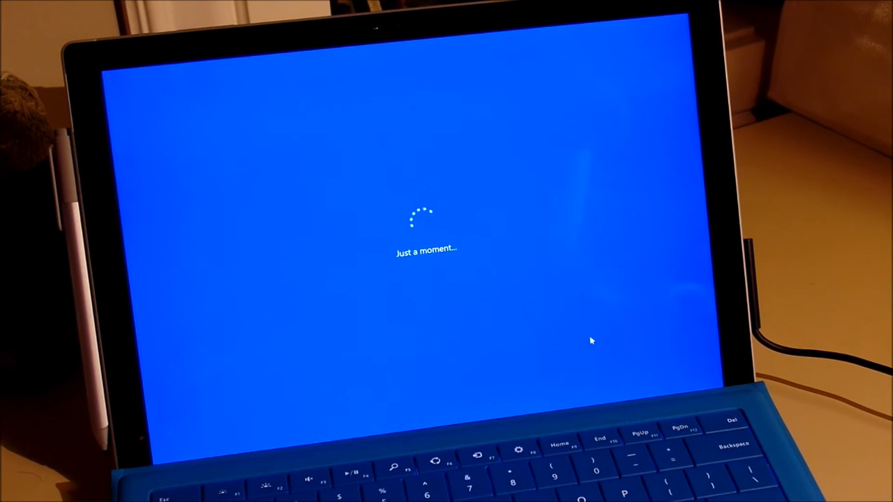